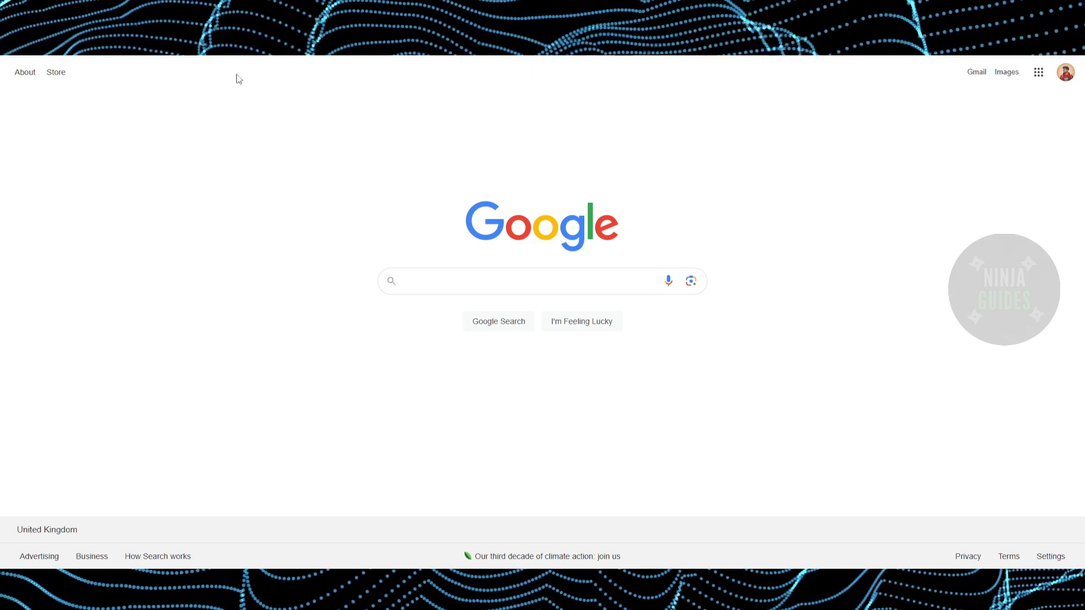
- Search Google for 'shopify' by typing 'shopi' and choosing the suggestion
{"action": "type", "text": "s"}
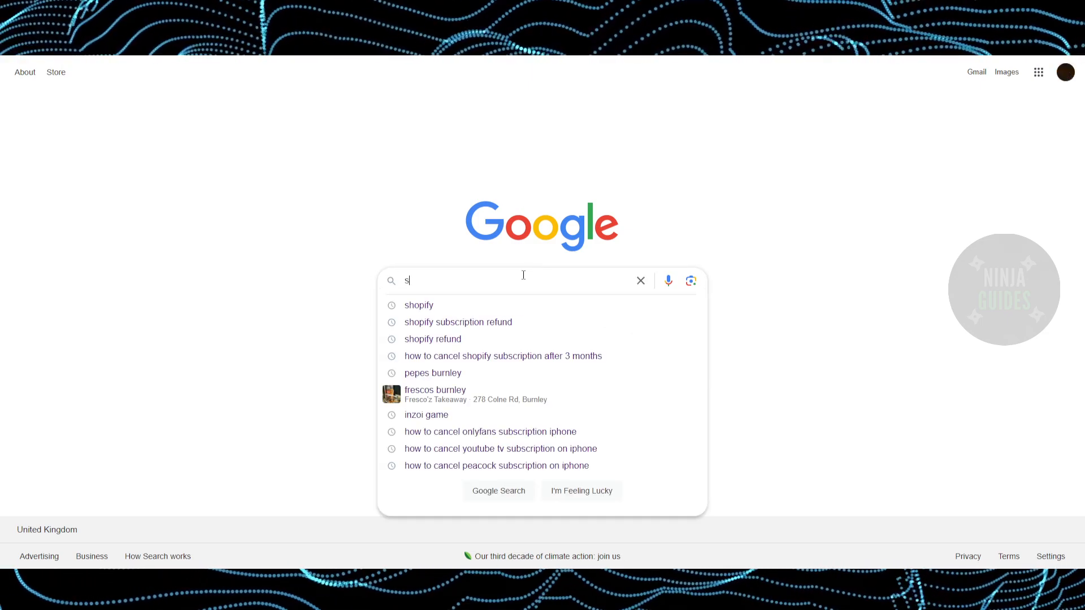
{"action": "type", "text": "hopi"}
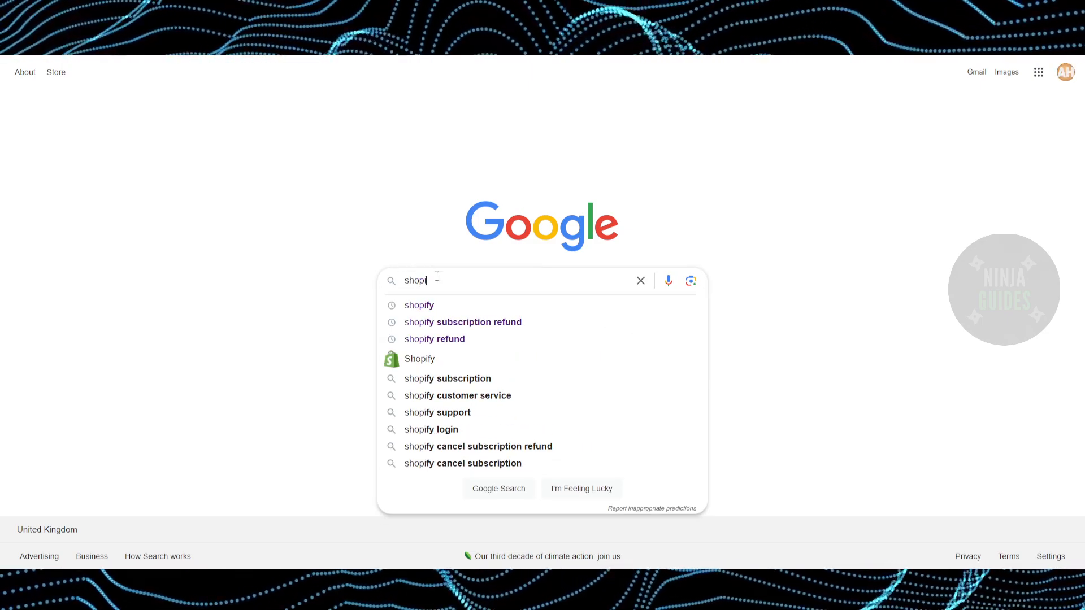
{"action": "left_click", "coordinate": [418, 305]}
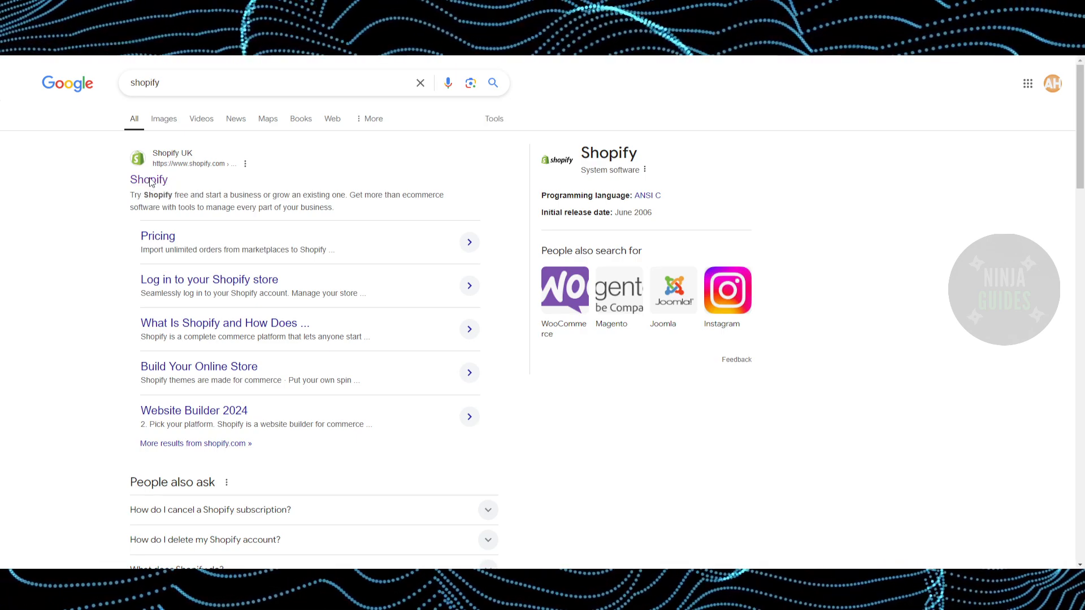
- Go from the search results to the Shopify admin Home page
{"action": "left_click", "coordinate": [148, 180]}
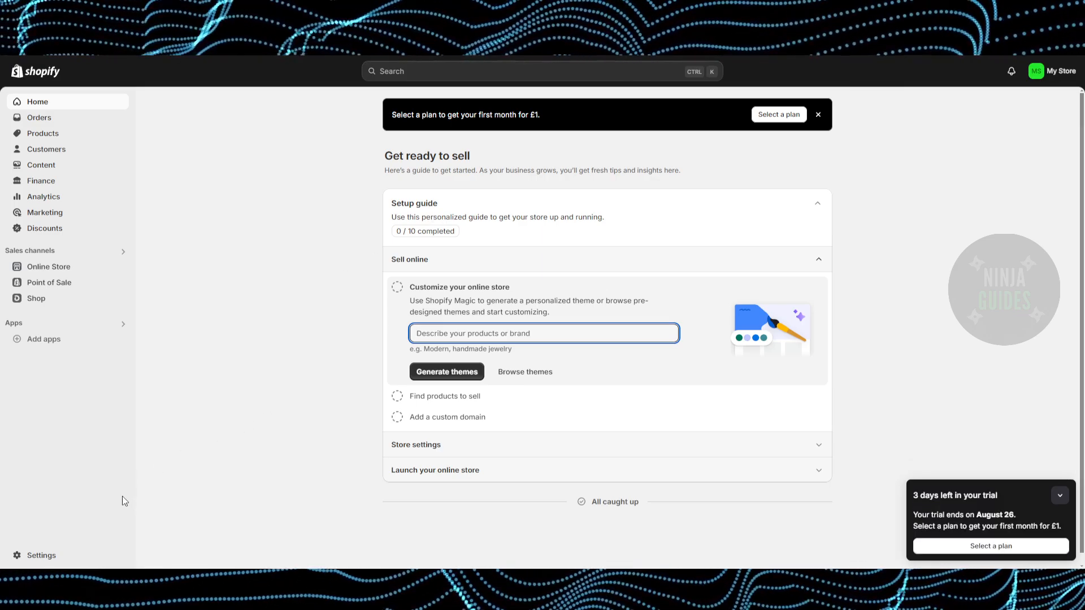
- Open store Settings and view the Plan page showing 3 trial days remaining
{"action": "left_click", "coordinate": [41, 554]}
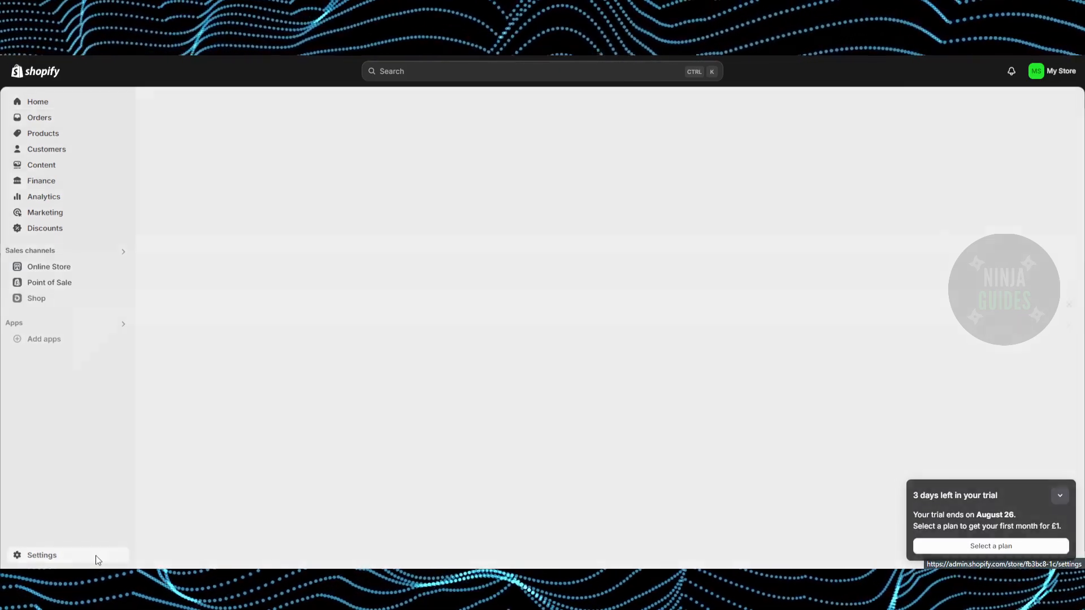
{"action": "left_click", "coordinate": [41, 555]}
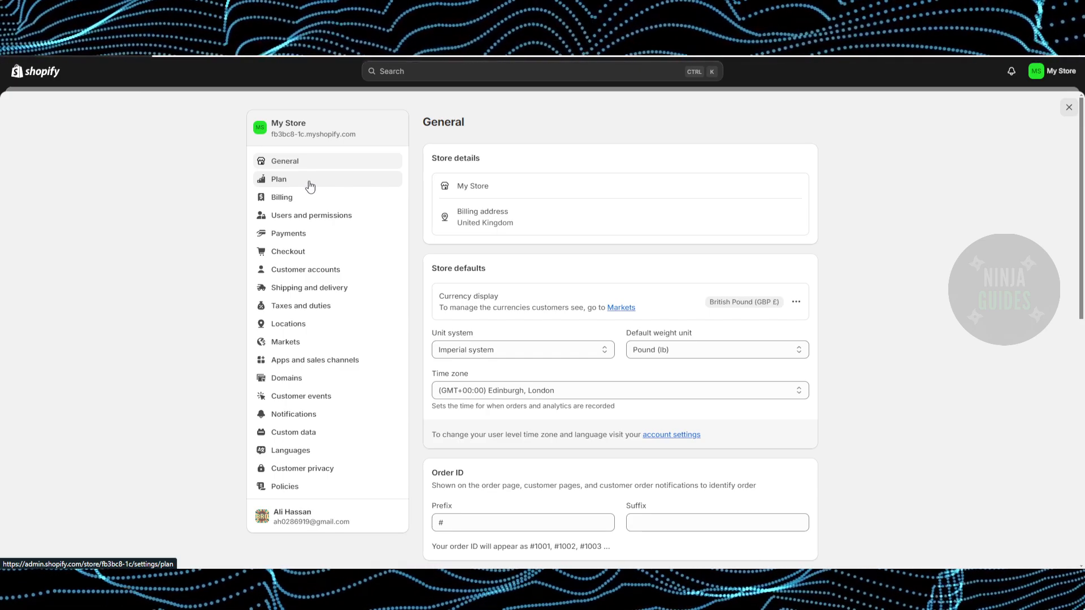
{"action": "left_click", "coordinate": [279, 179]}
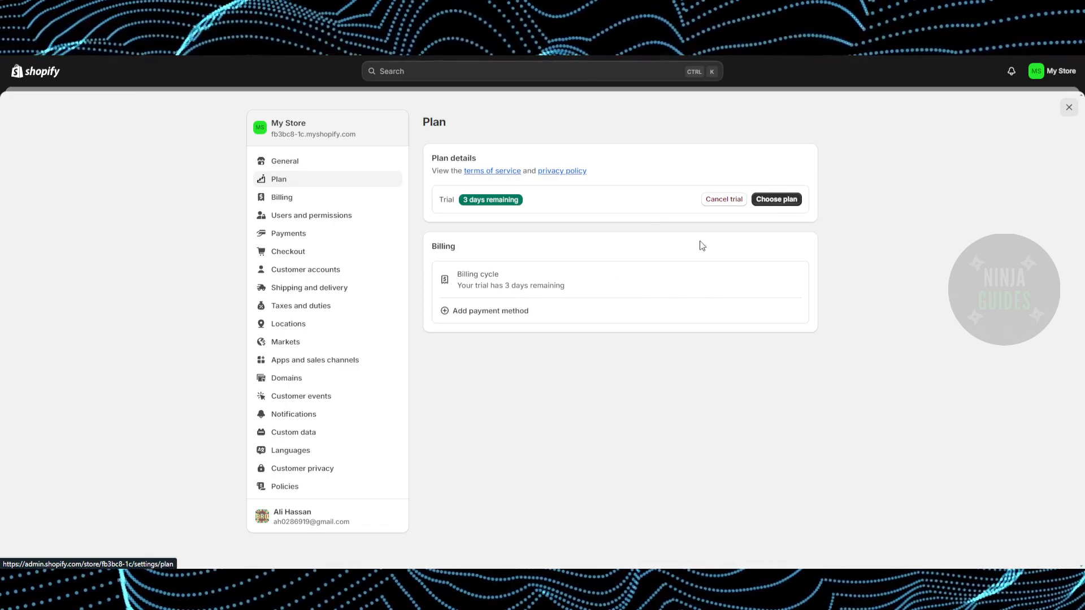